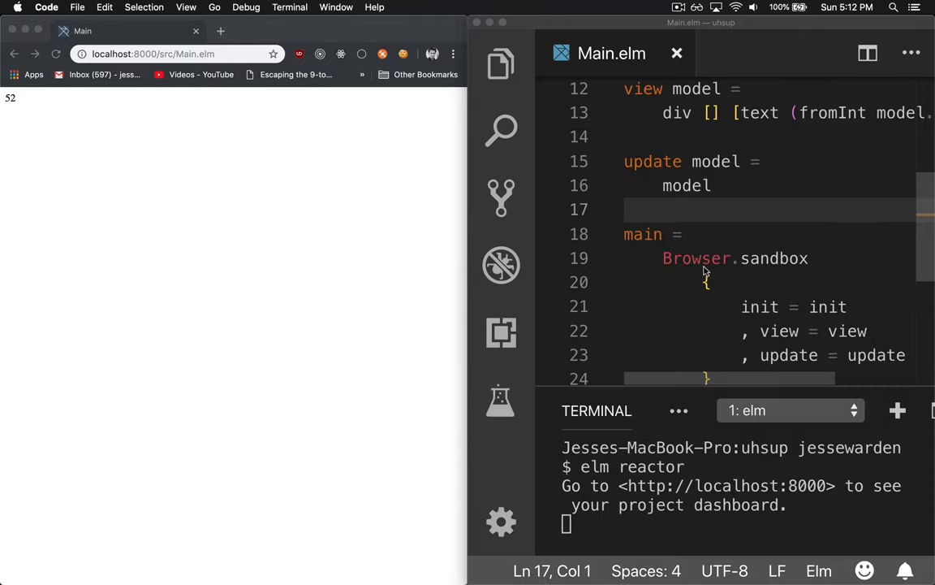
# Extend the Html import's exposing list with input and button
pyautogui.scroll(3)
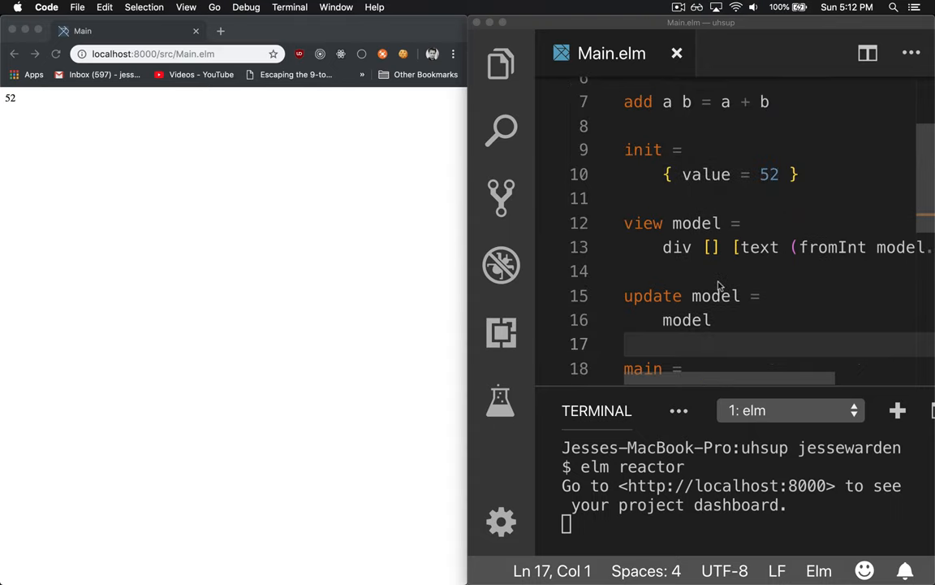
pyautogui.scroll(3)
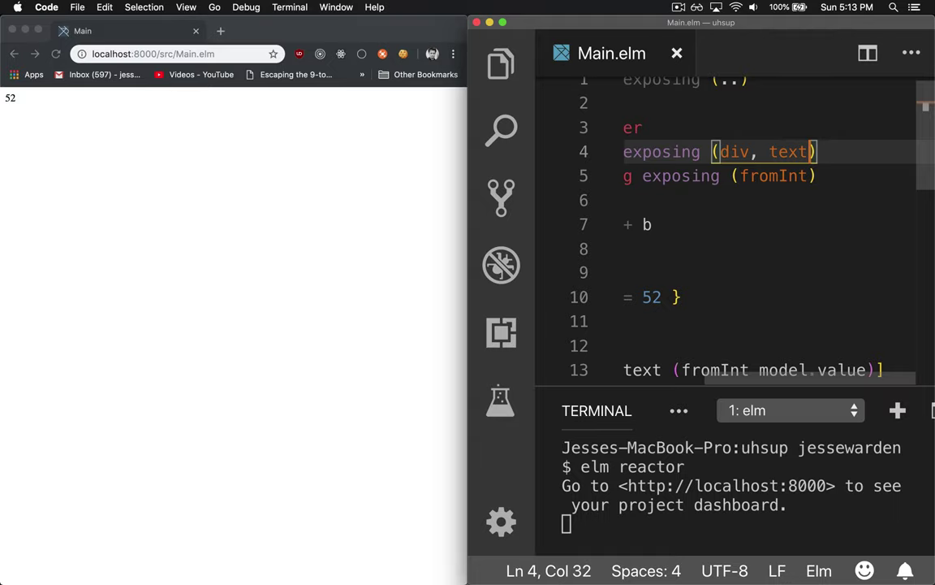
pyautogui.write(', input')
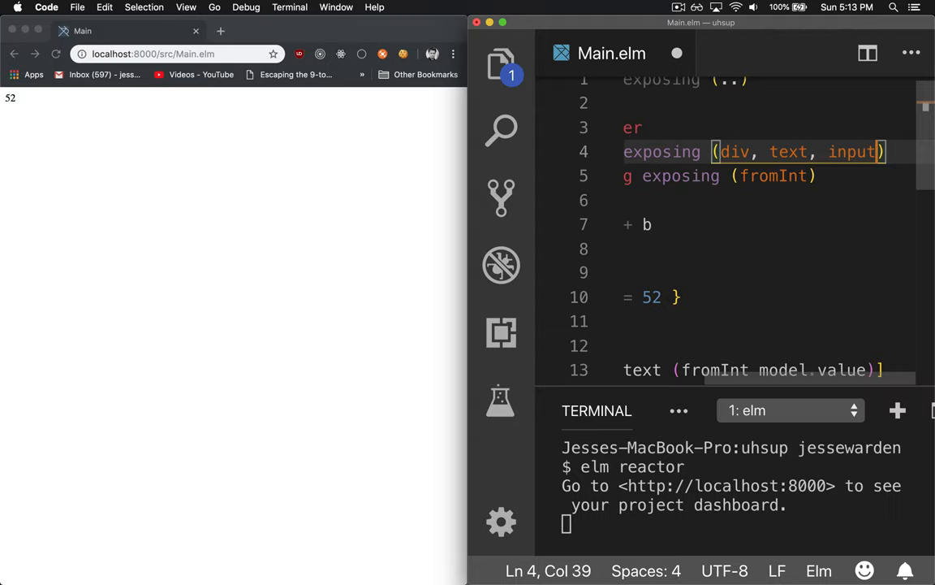
pyautogui.write(', button')
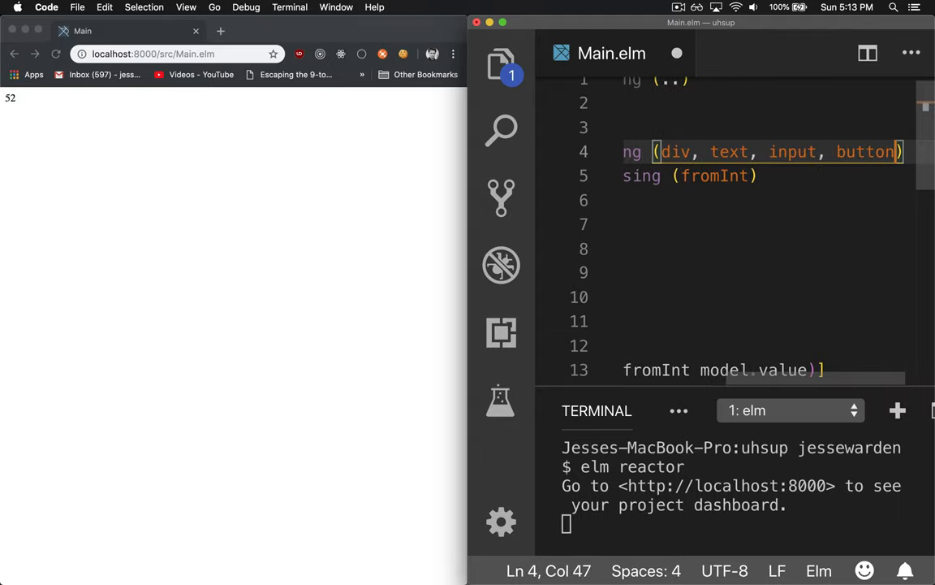
pyautogui.scroll(-3)
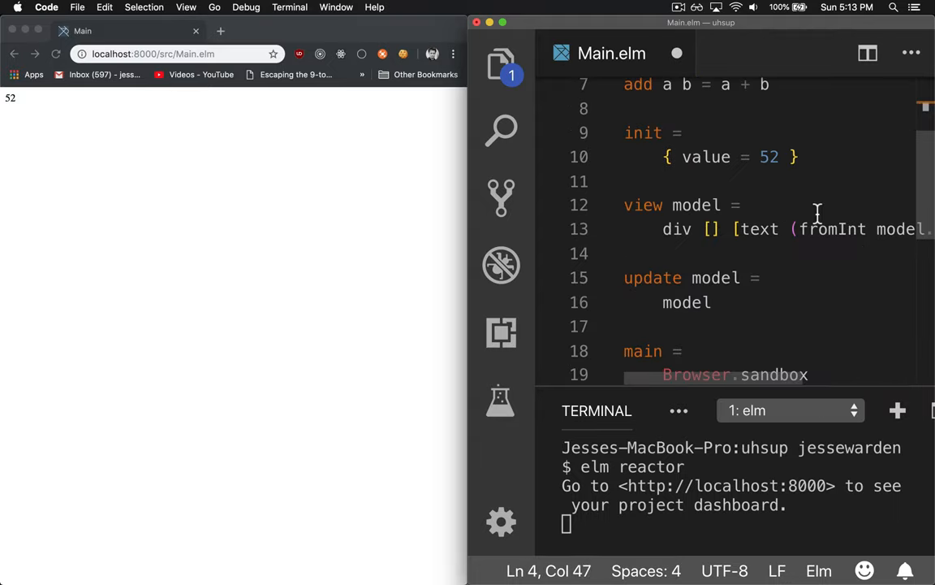
# Put the view's div children on separate lines, adding input [][] and button [][]
pyautogui.click(735, 229)
pyautogui.write(', input [][')
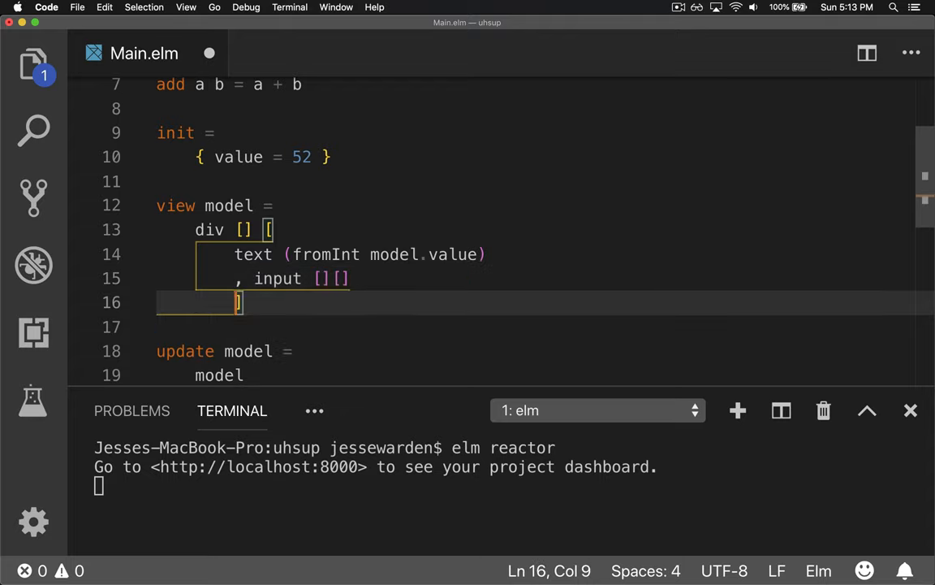
pyautogui.write(', button [][]')
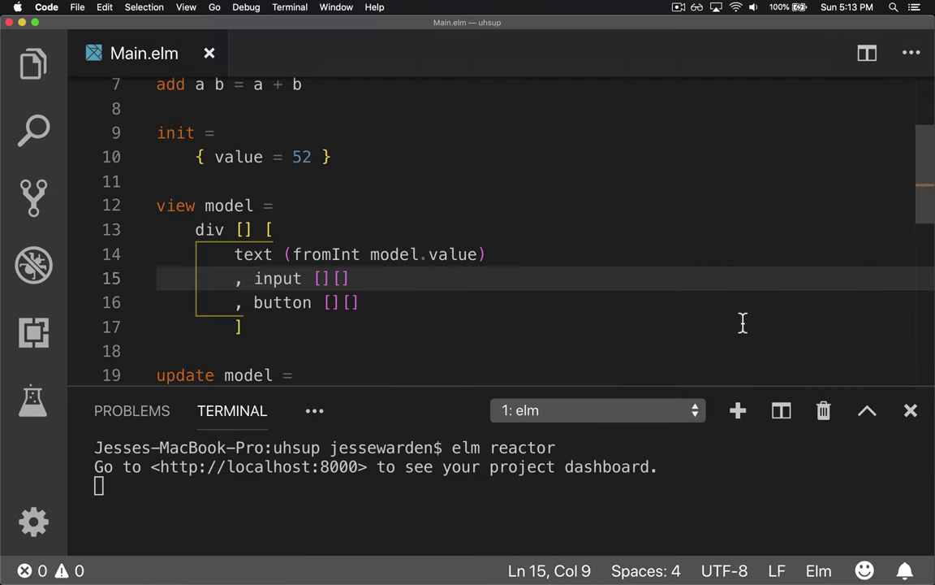
# Insert an empty div [][] spacer after the number text line
pyautogui.click(487, 254)
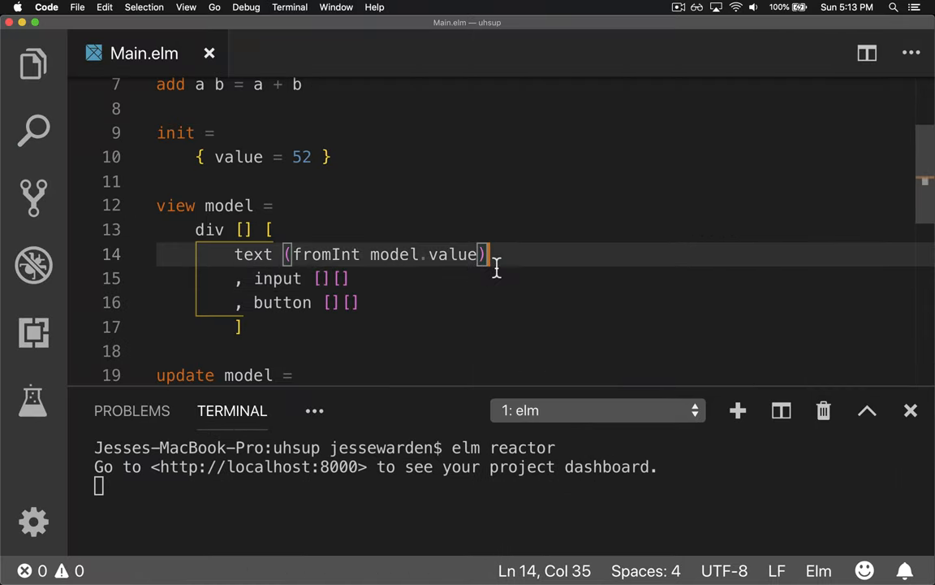
pyautogui.write(', div []')
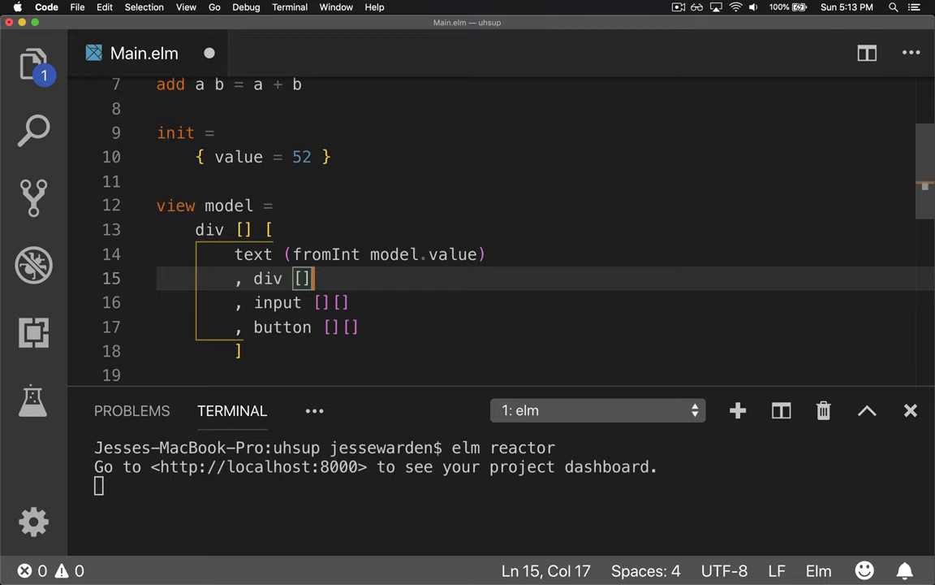
pyautogui.write('[]')
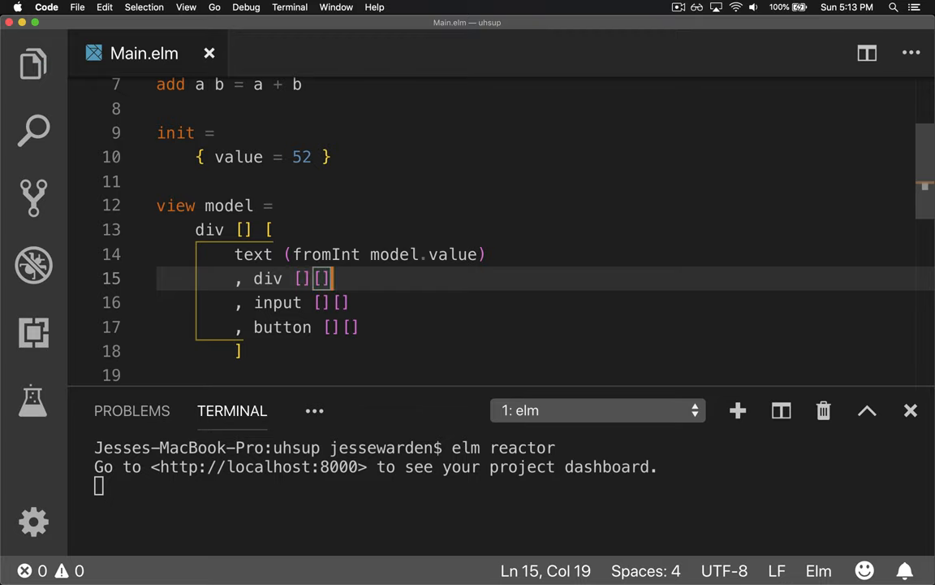
# Label the button with text "Add"
pyautogui.click(278, 206)
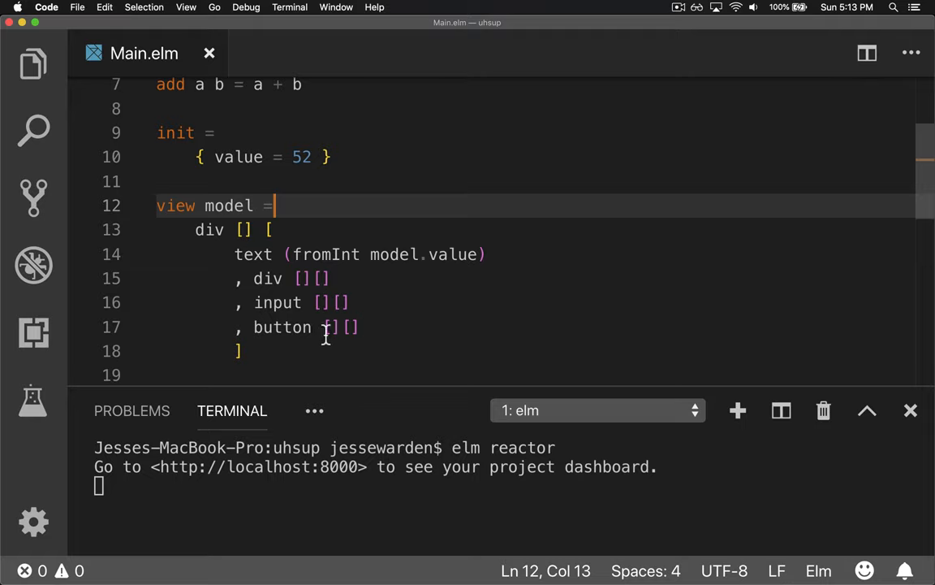
pyautogui.write('text "')
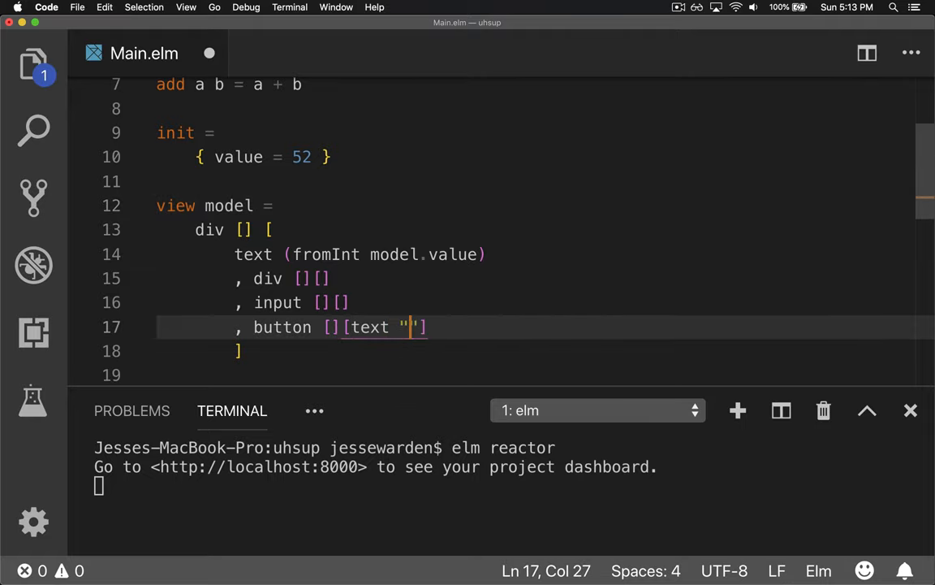
pyautogui.write('Add')
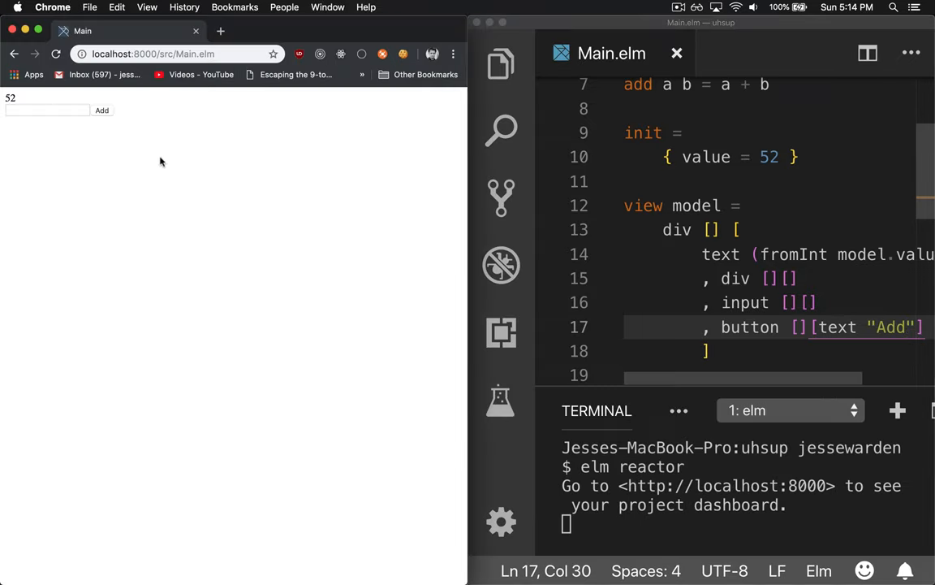
pyautogui.moveTo(110, 114)
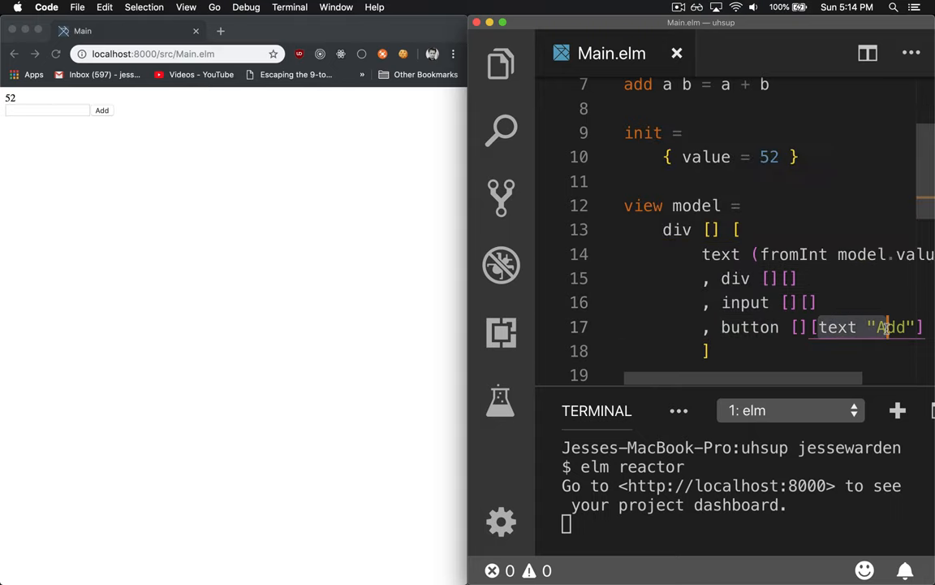
pyautogui.moveTo(744, 302)
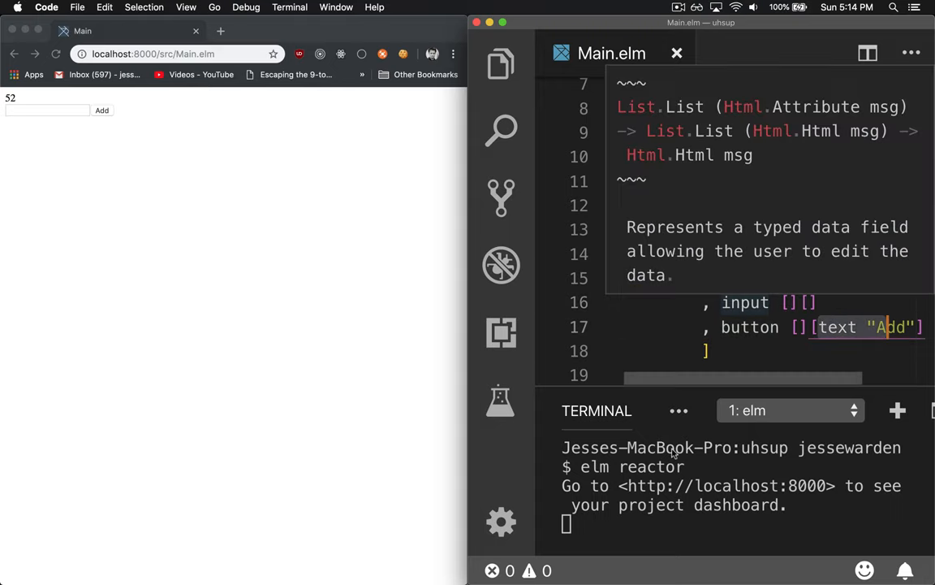